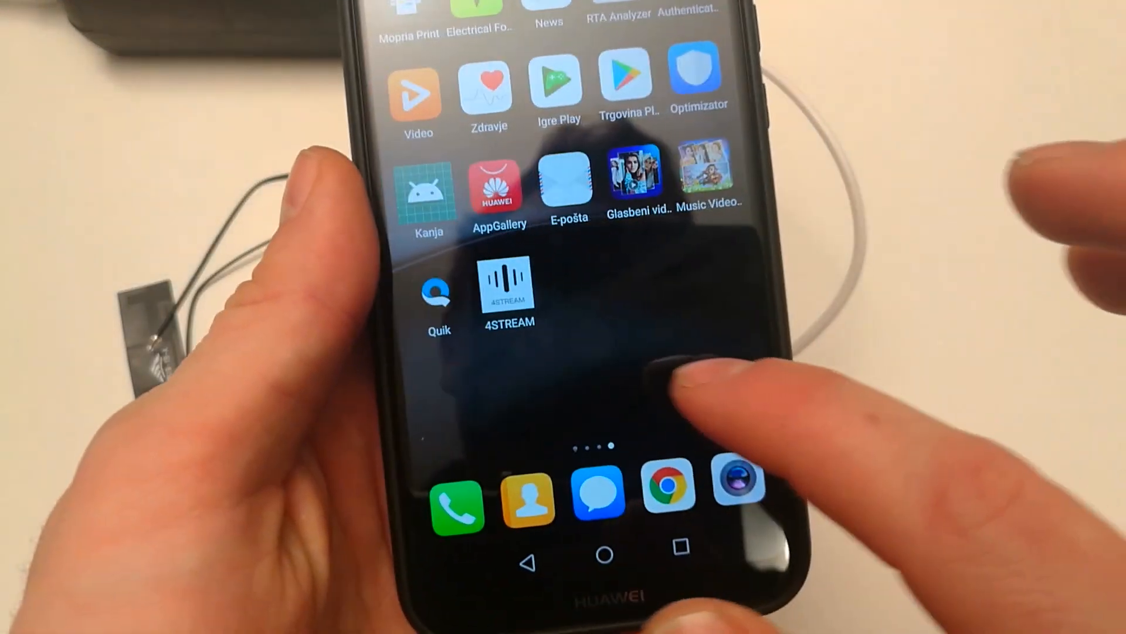
Step: Launch 4STREAM from its home-screen icon to bring up the splash screen
{"action": "left_click", "coordinate": [508, 291]}
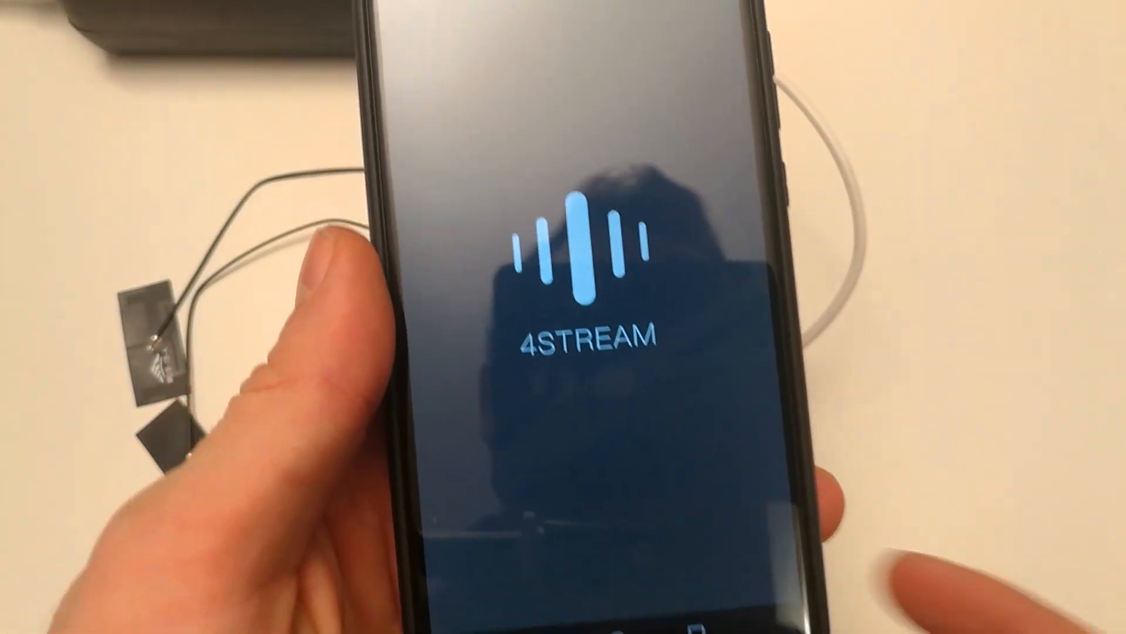